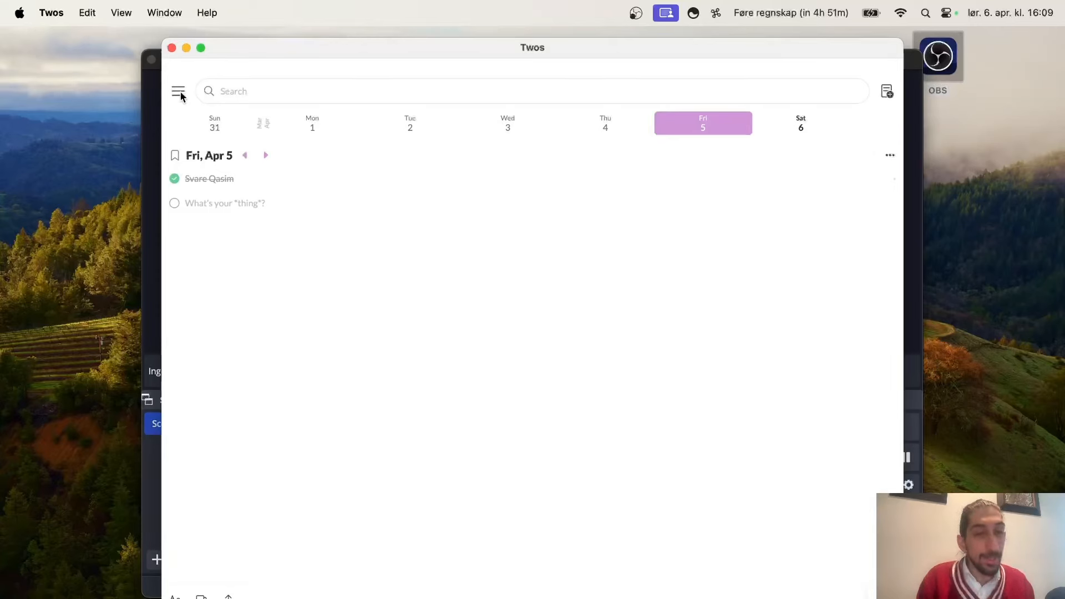
mouse_move(209, 103)
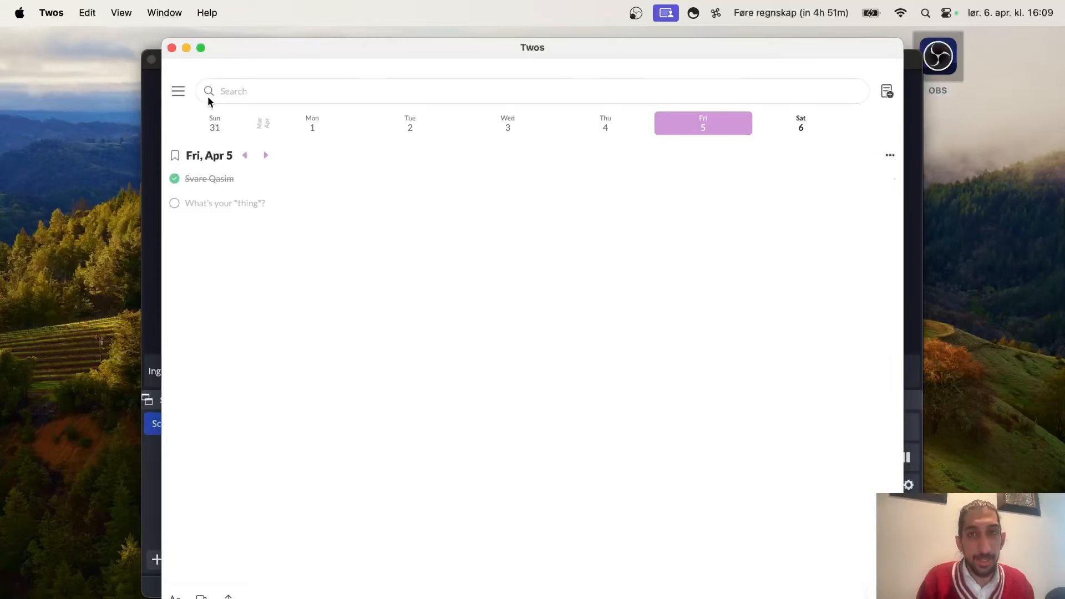
mouse_move(201, 101)
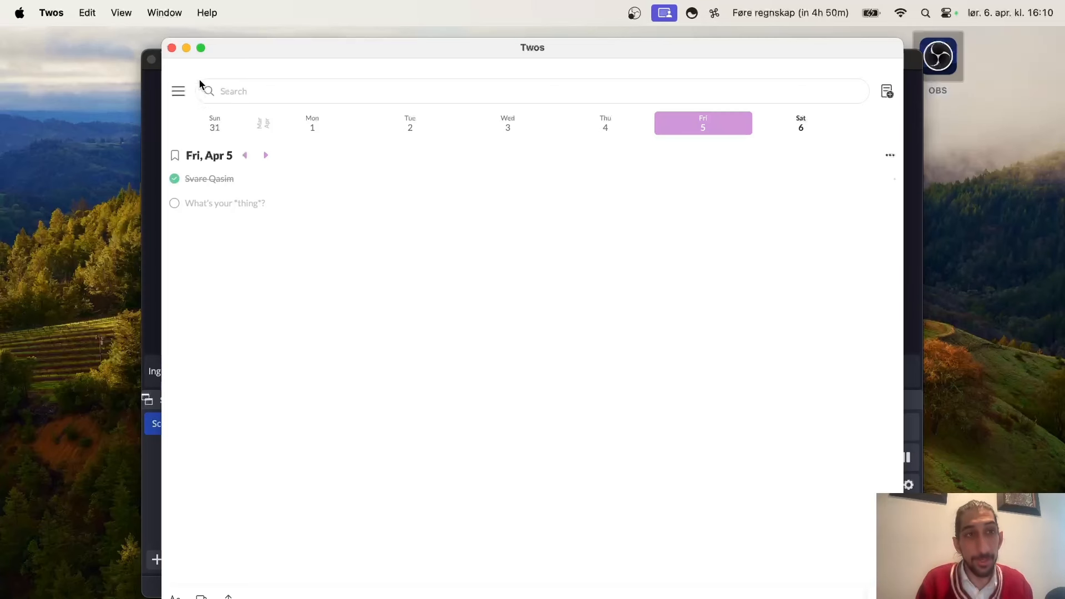
Show the navigation panel with Home, Today, Lists, Calendar and bookmarked lists, closing and reopening it once
click(200, 48)
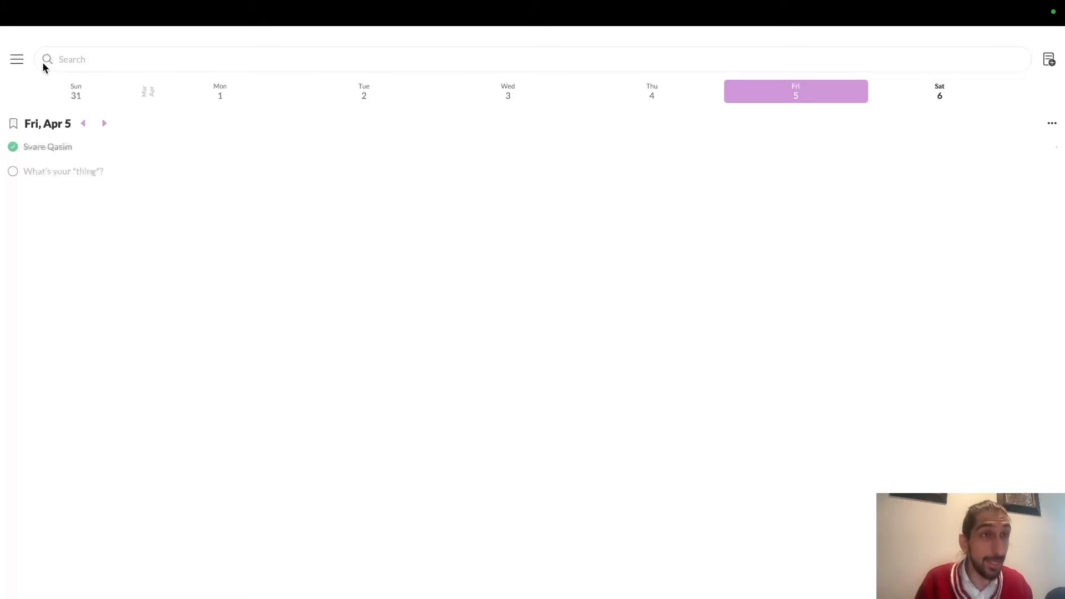
click(16, 59)
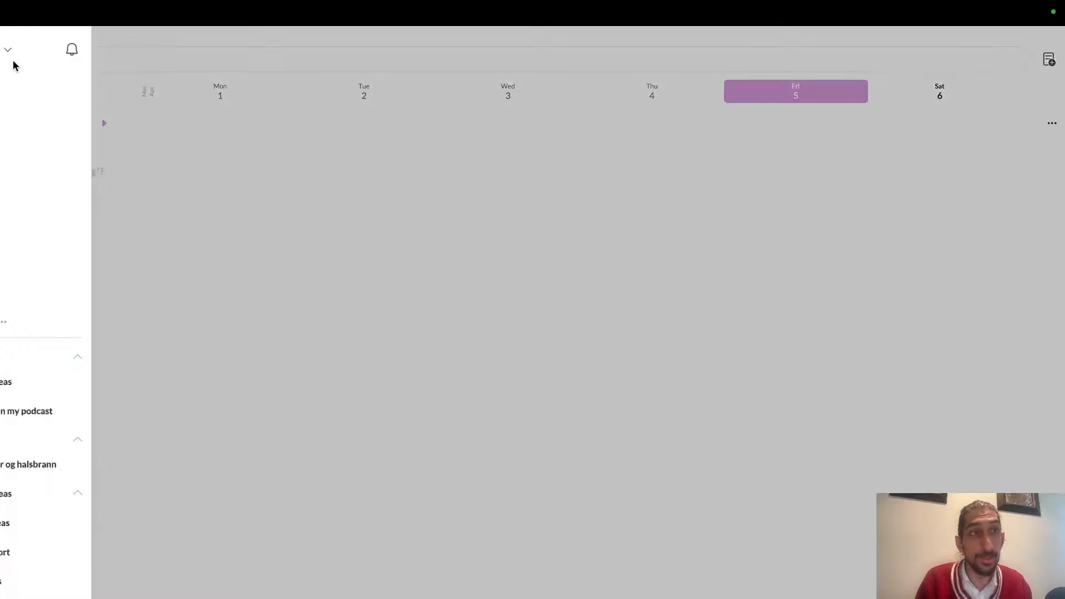
click(8, 49)
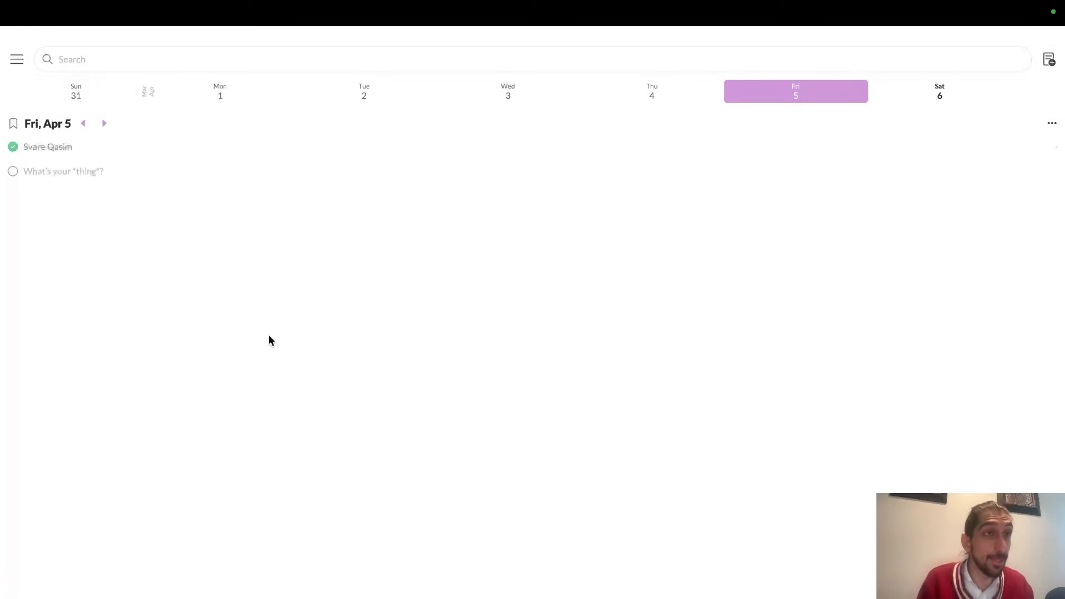
click(17, 59)
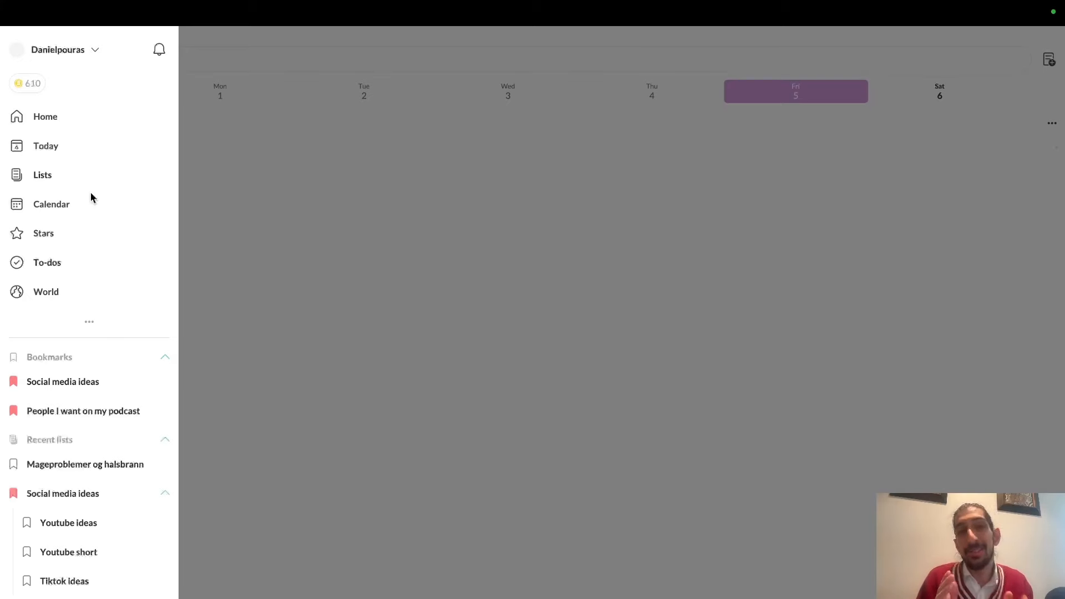
mouse_move(73, 377)
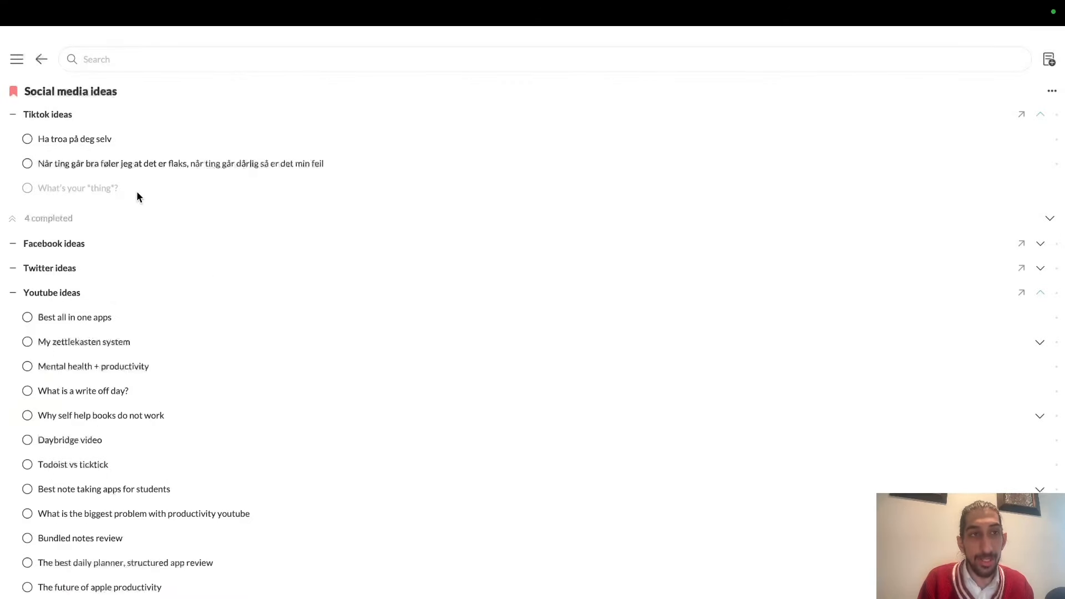
scroll(down, 3)
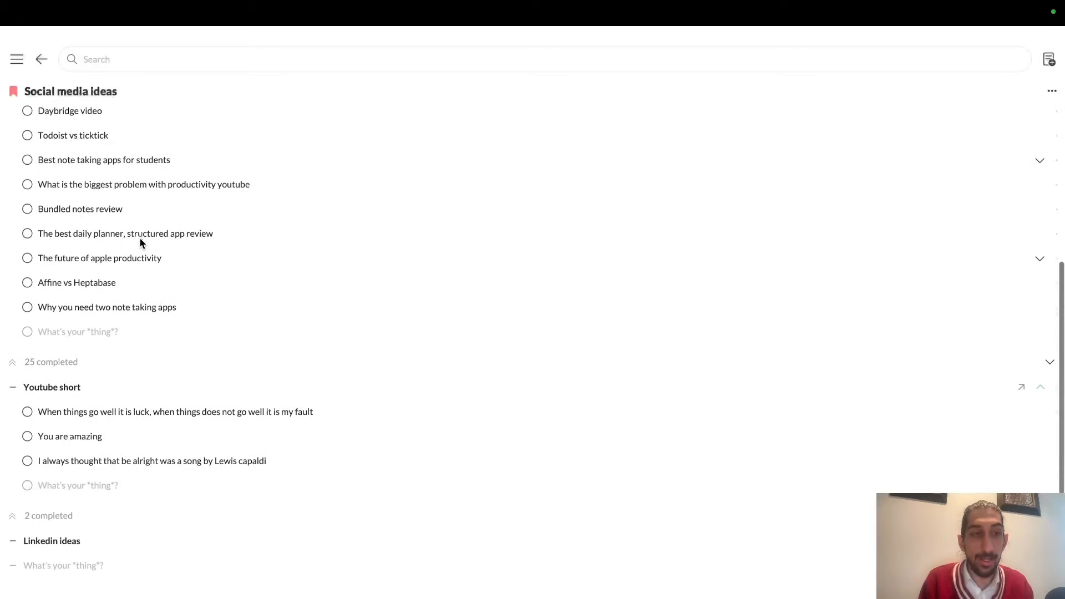
click(41, 59)
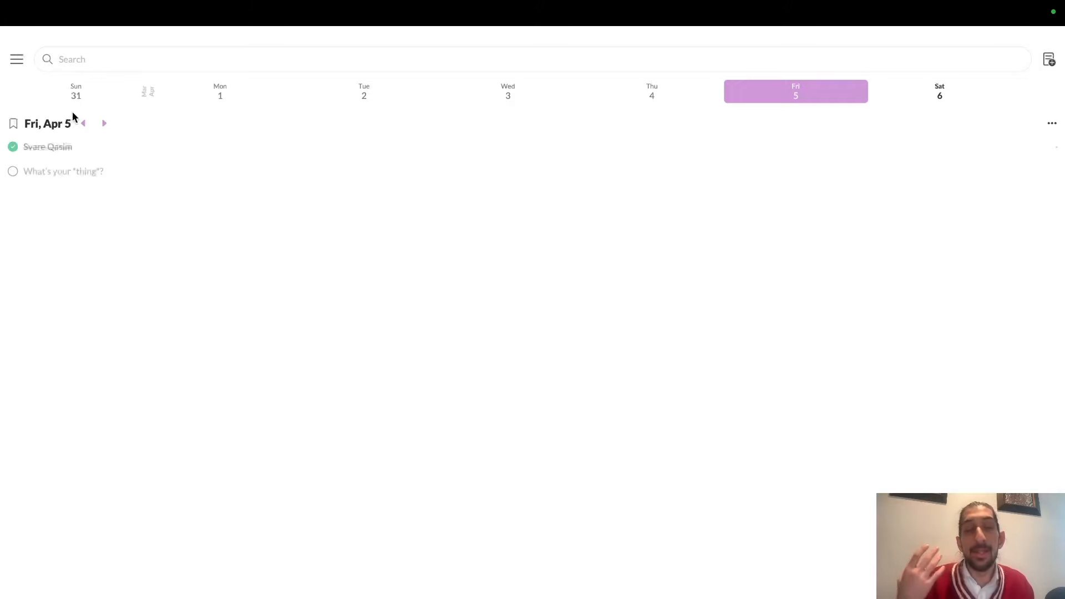
click(16, 59)
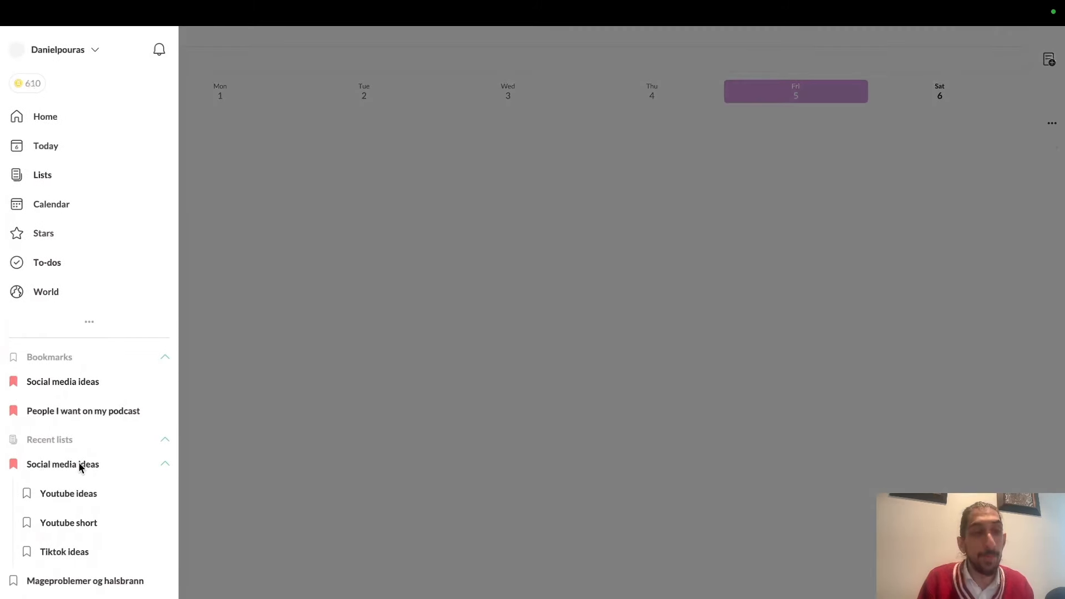
mouse_move(73, 401)
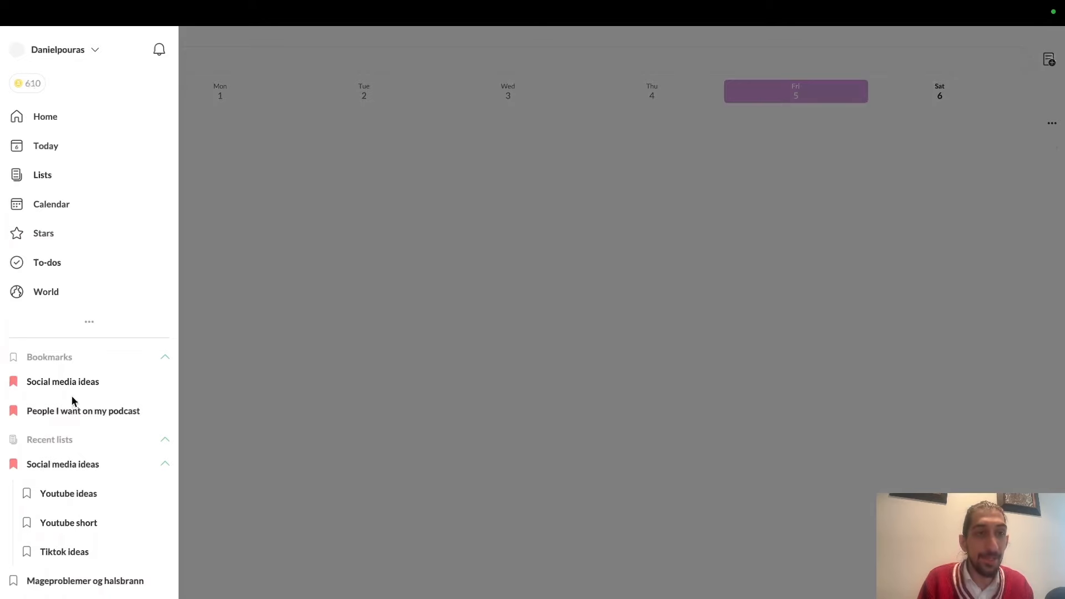
click(62, 380)
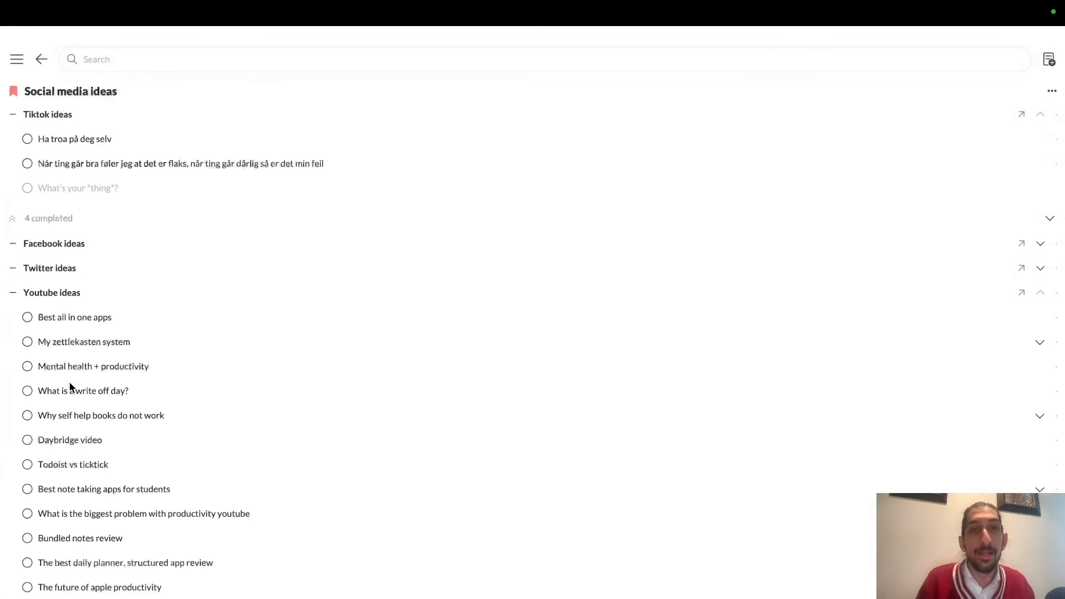
scroll(down, 3)
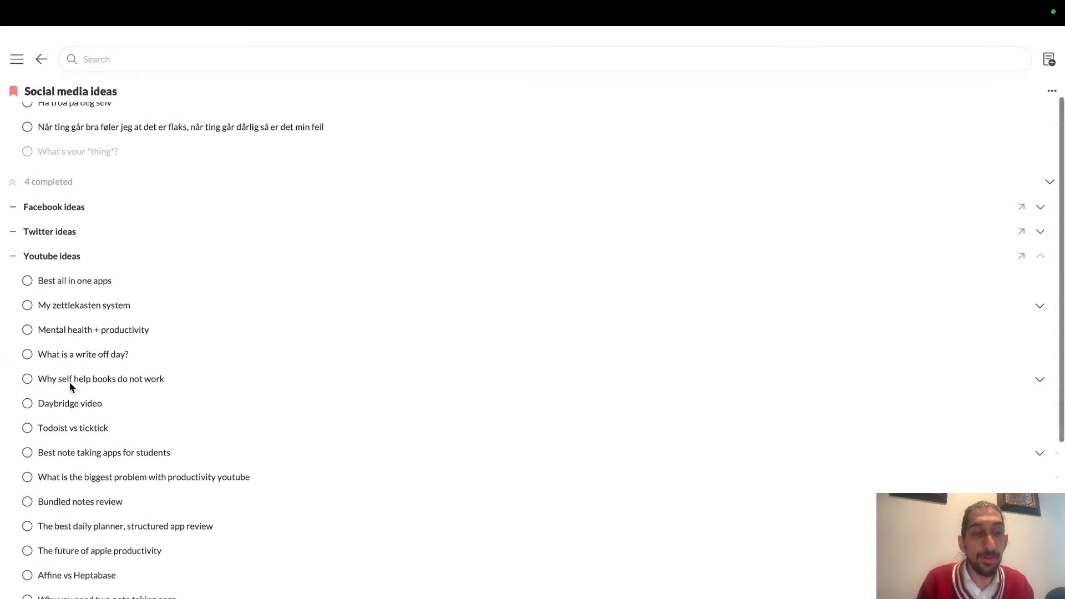
scroll(down, 3)
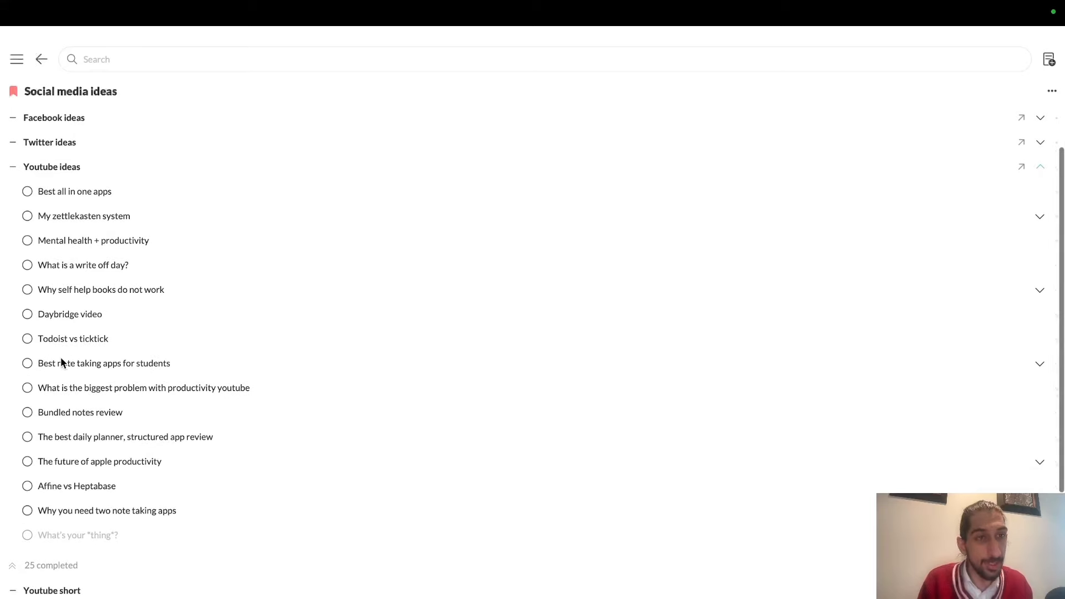
scroll(down, 3)
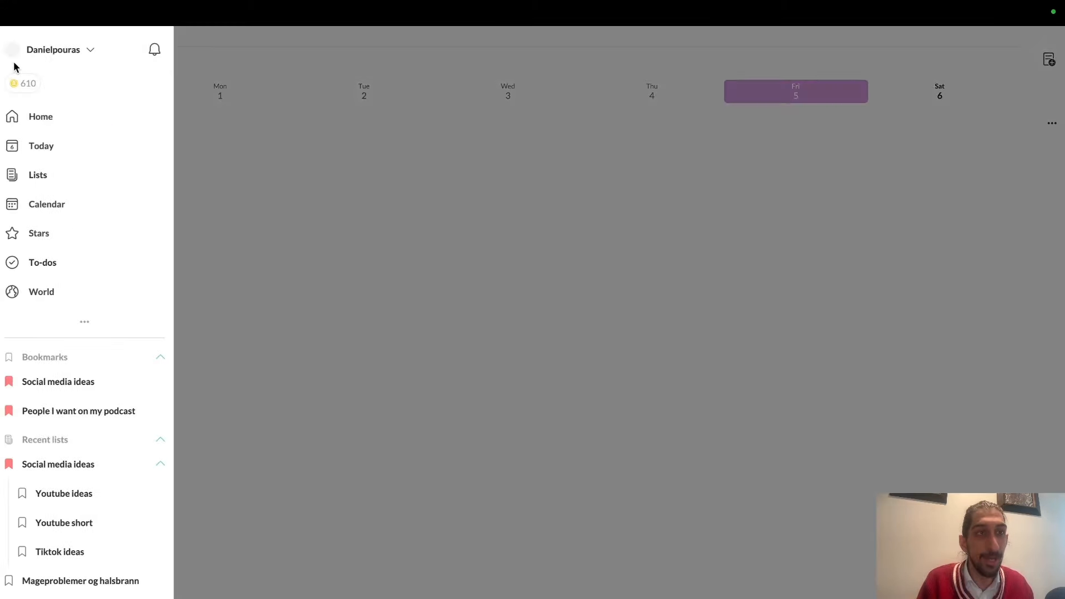
scroll(down, 3)
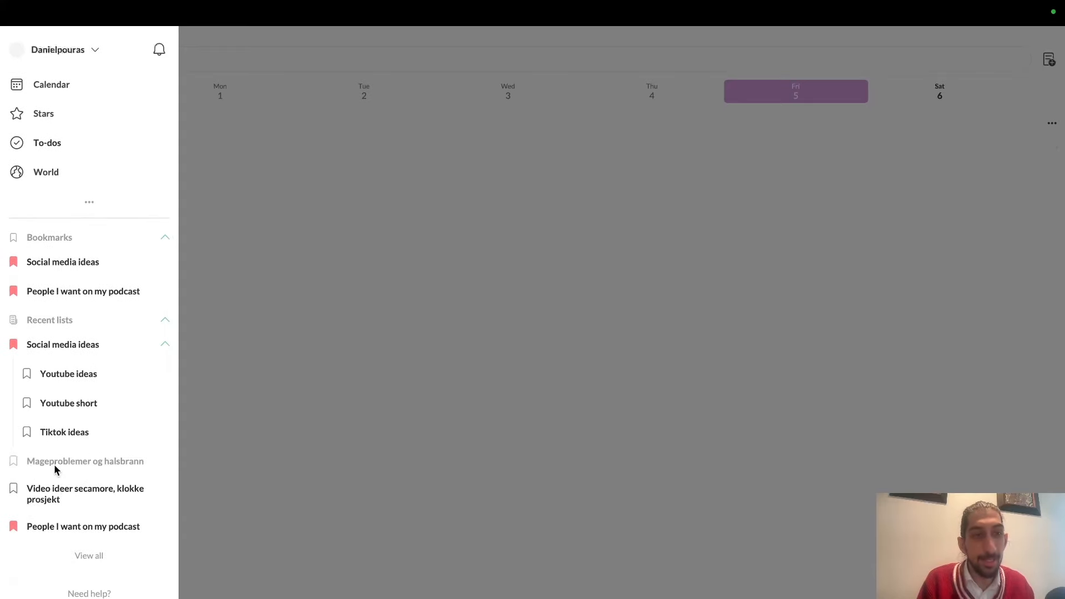
click(85, 461)
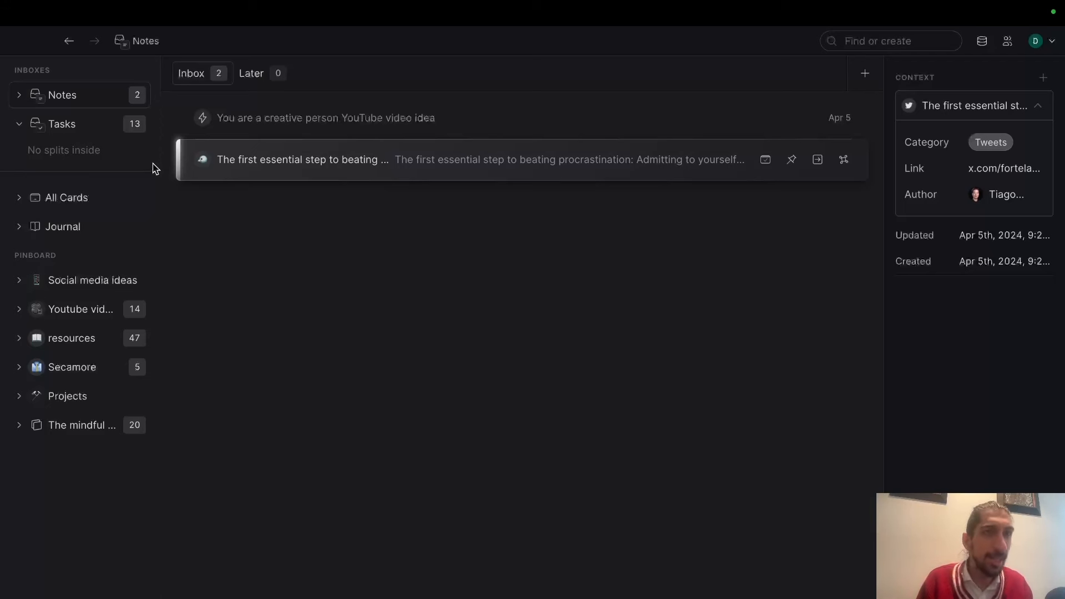
mouse_move(218, 175)
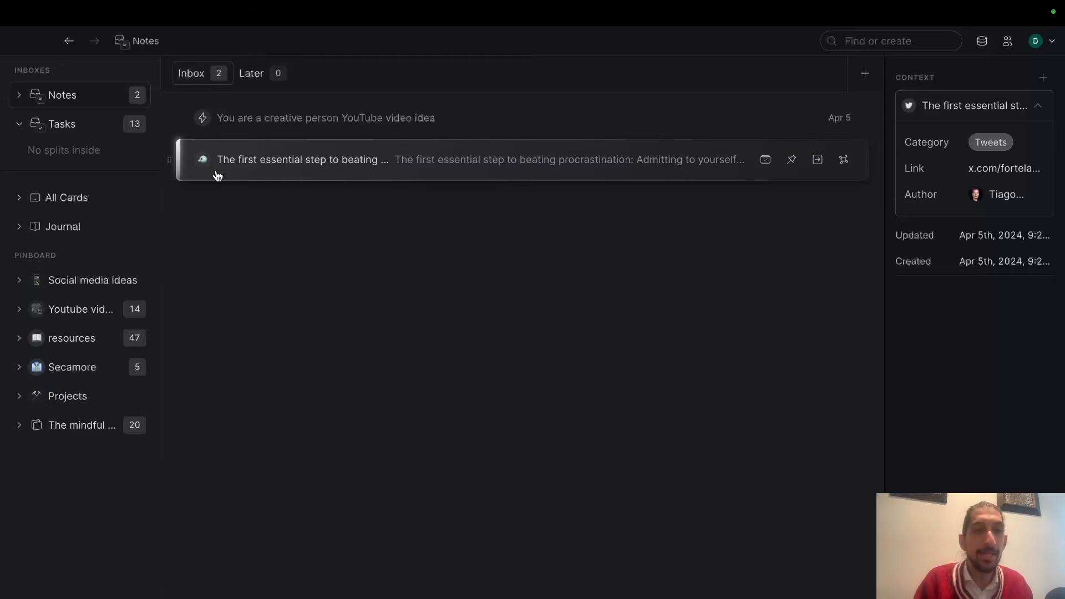
Add the existing #resources tag to the procrastination tweet card so the inbox drops to one item
click(302, 160)
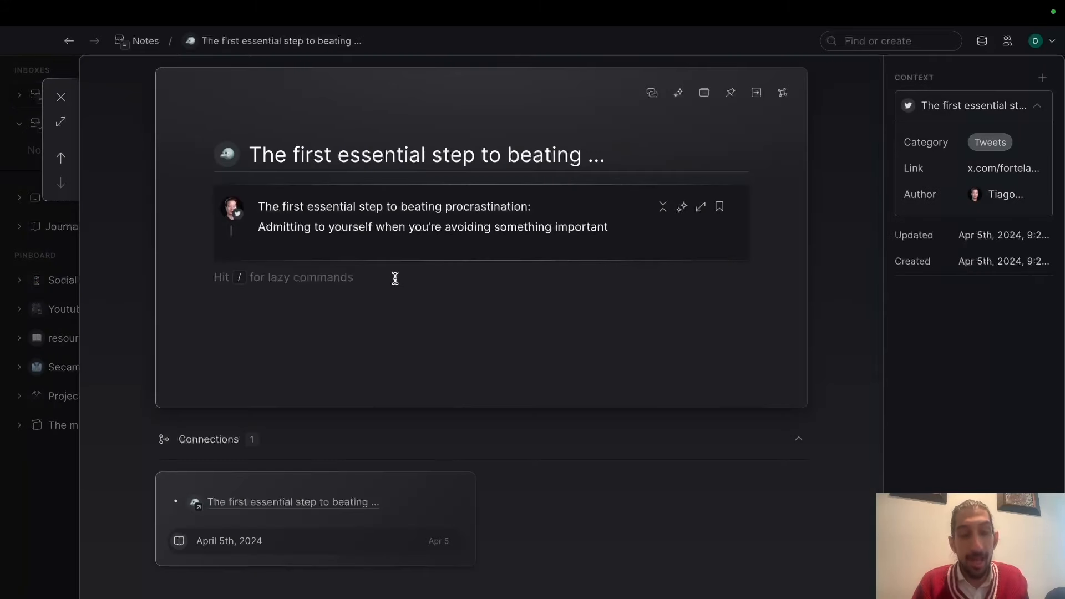
text(# res)
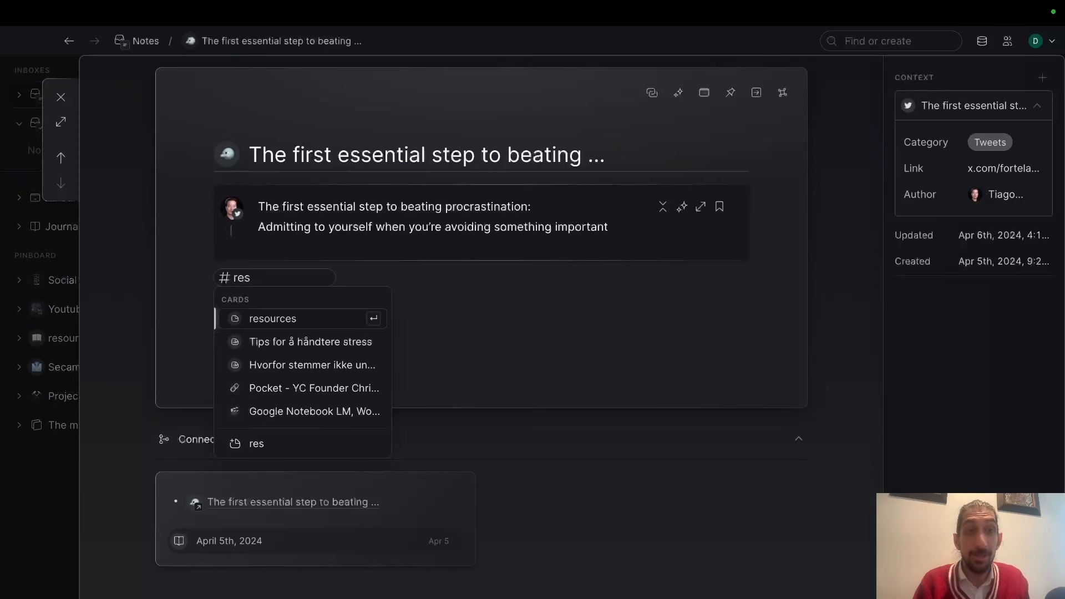
click(273, 319)
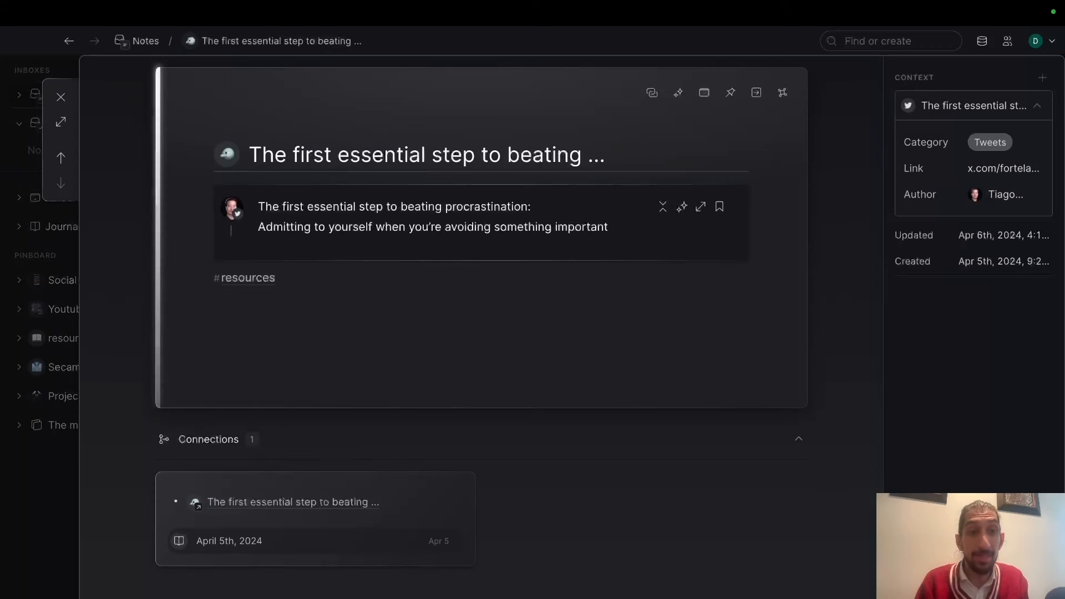
scroll(down, 3)
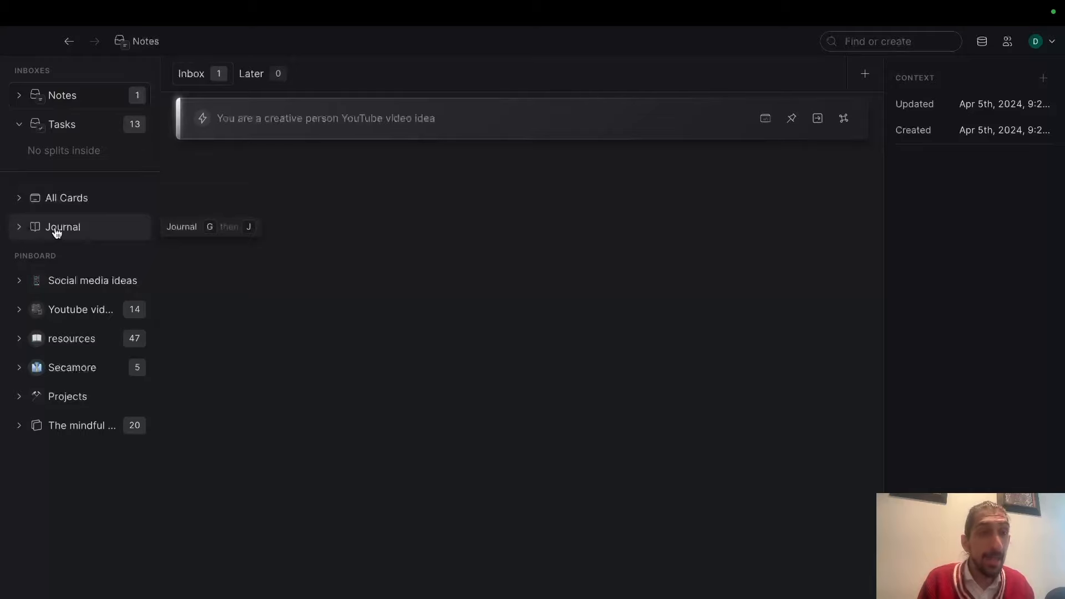
click(71, 338)
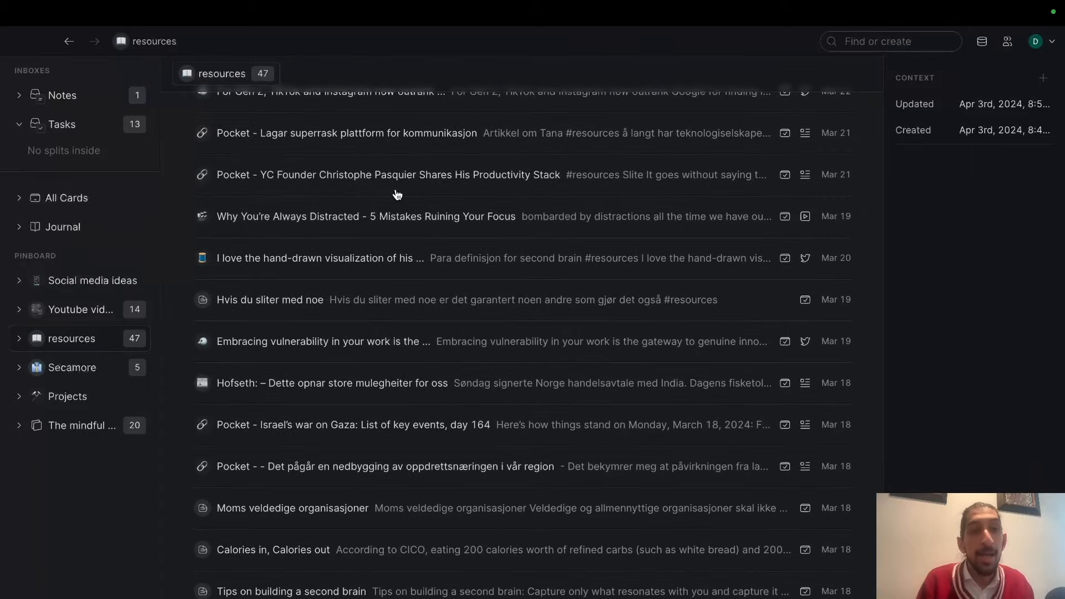
scroll(down, 3)
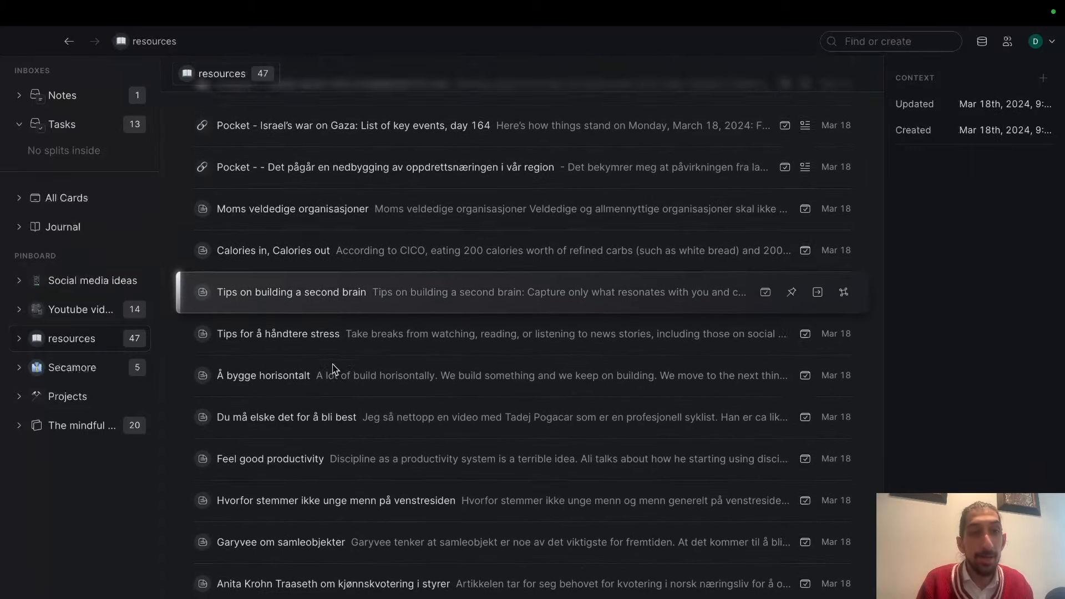
scroll(down, 3)
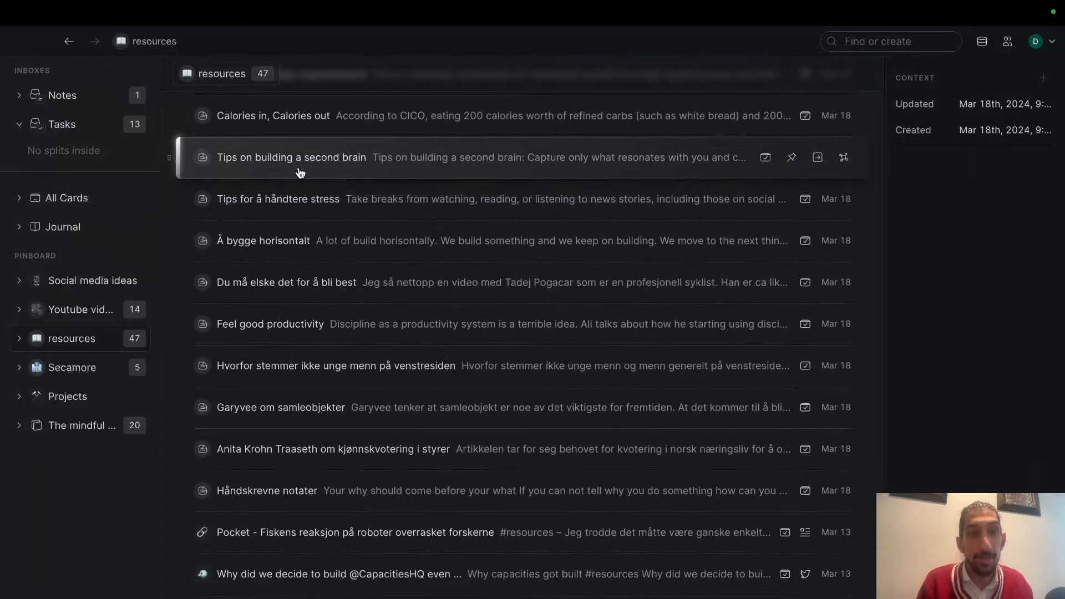
click(291, 156)
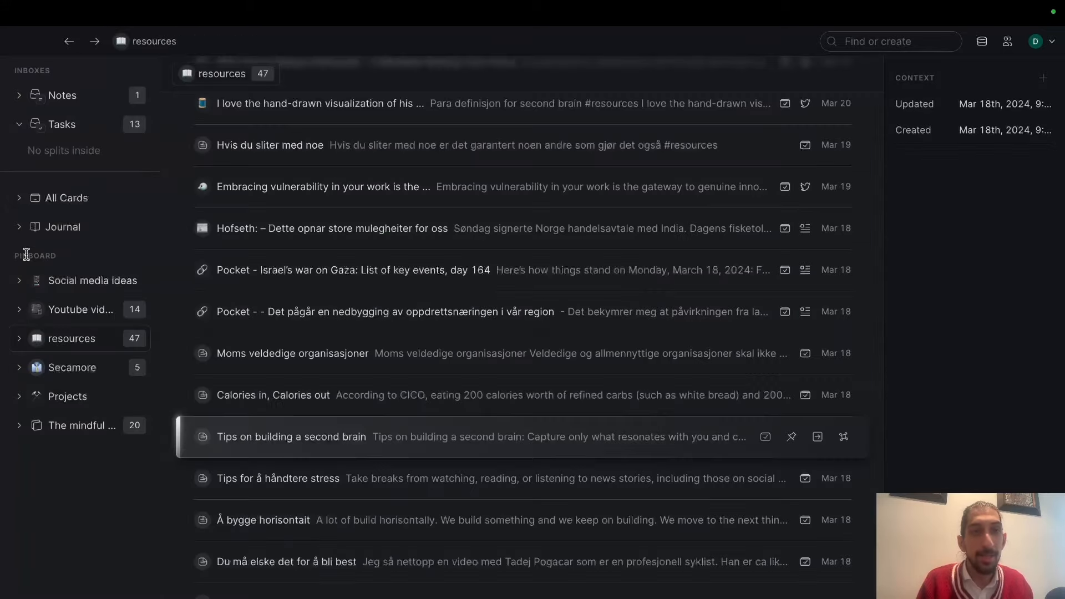
scroll(down, 3)
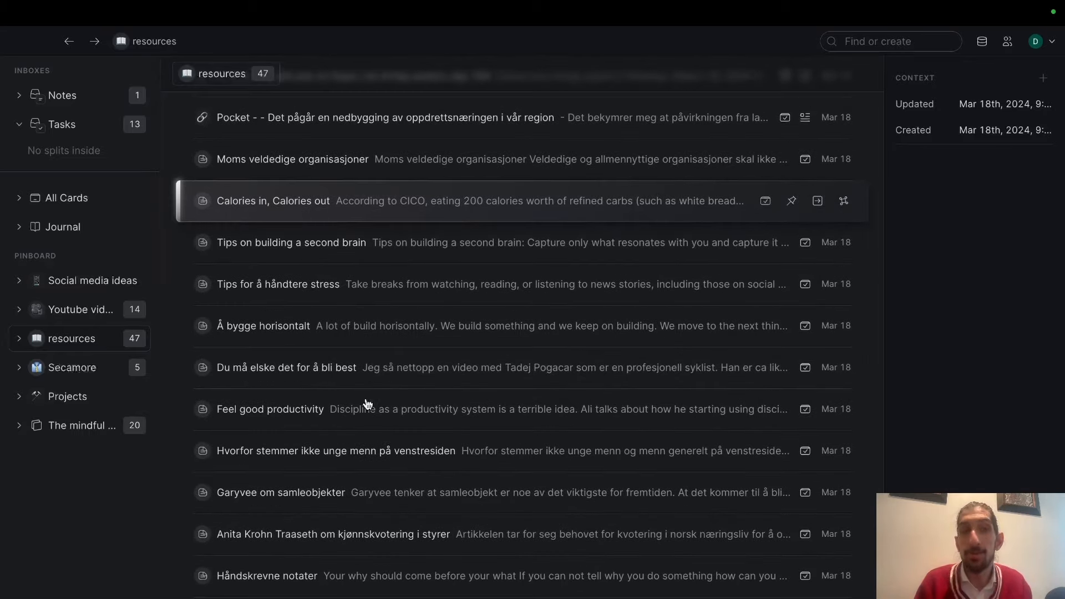
scroll(down, 3)
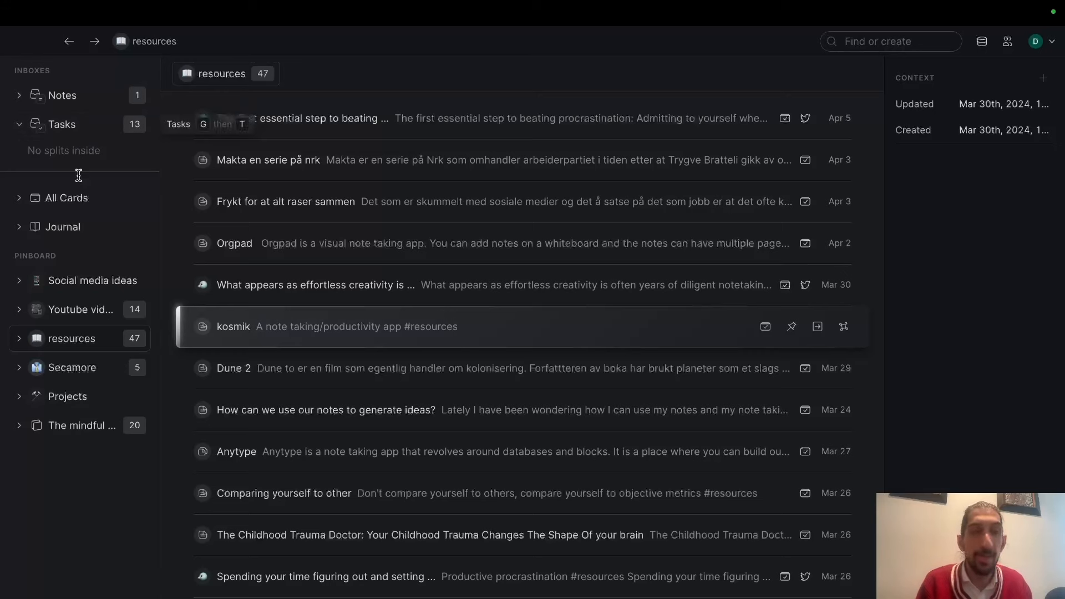
mouse_move(66, 197)
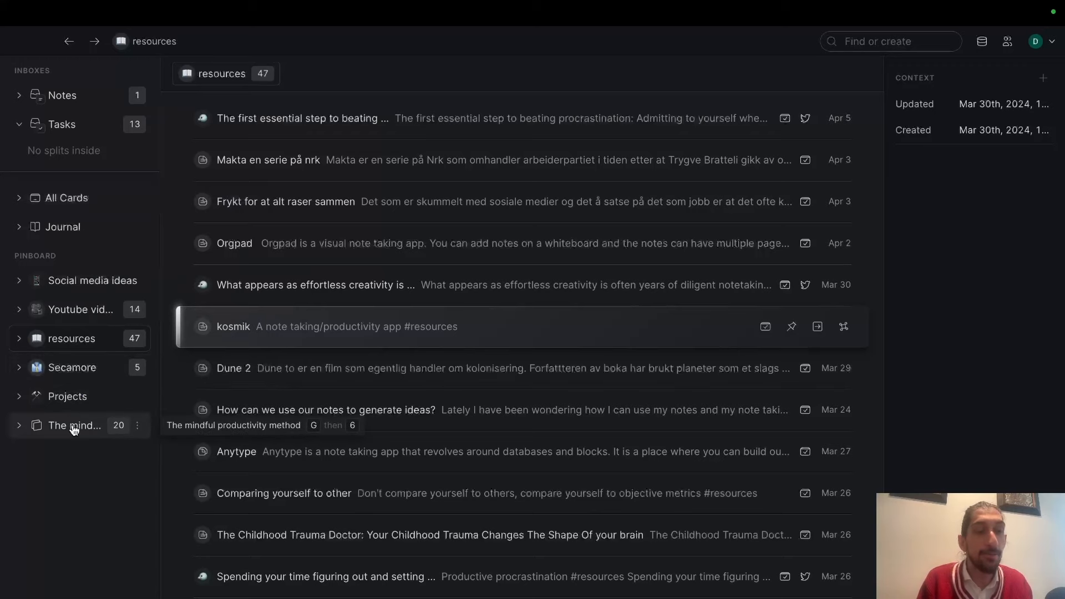
Show All Cards, listing 172 cards with Done, Not done and To do tabs
click(74, 425)
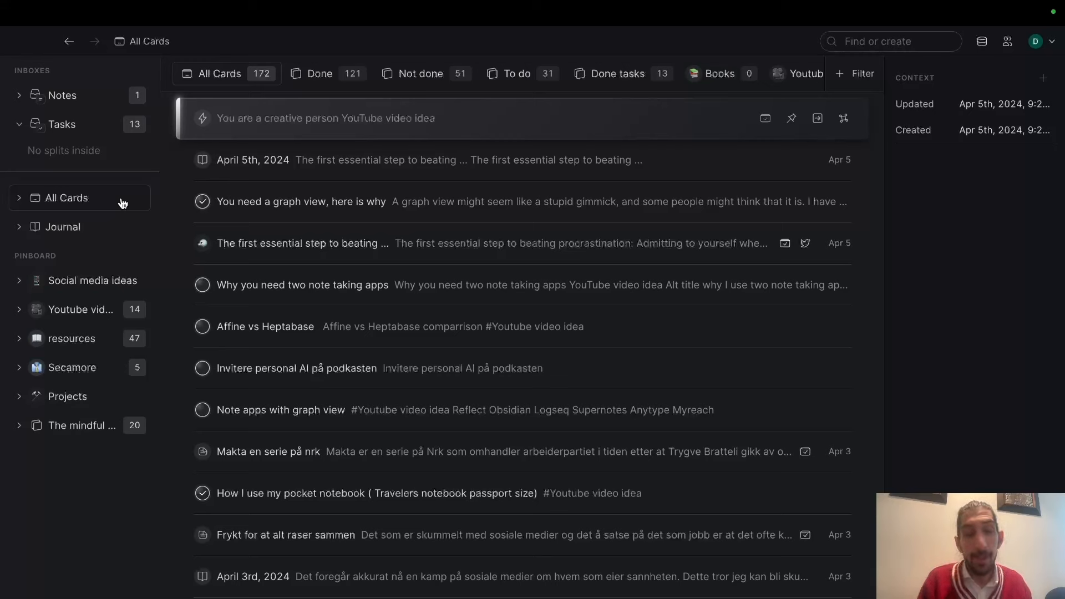
mouse_move(658, 36)
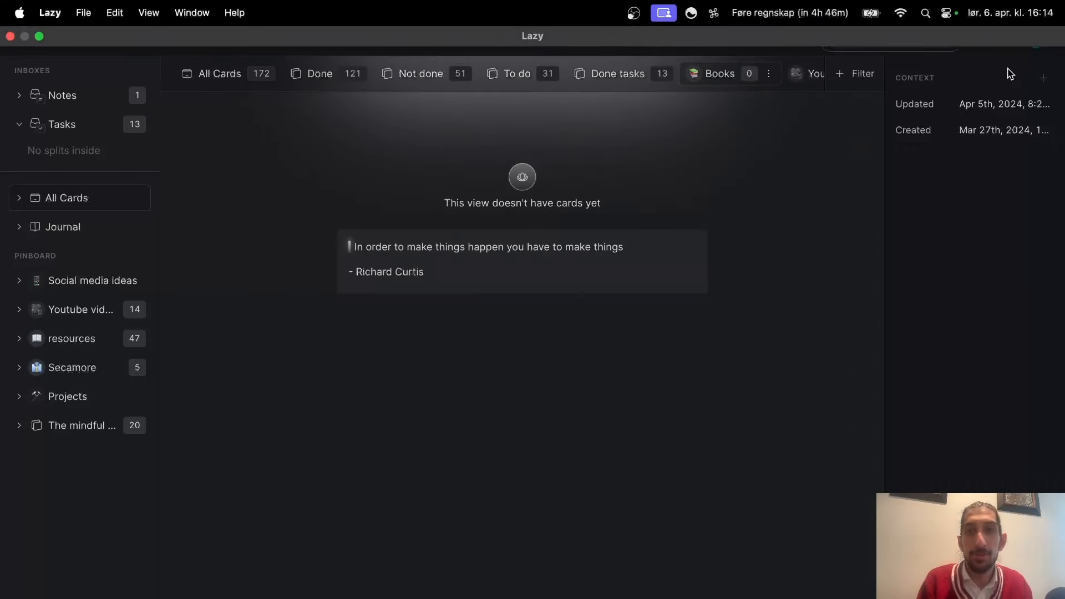
mouse_move(1008, 41)
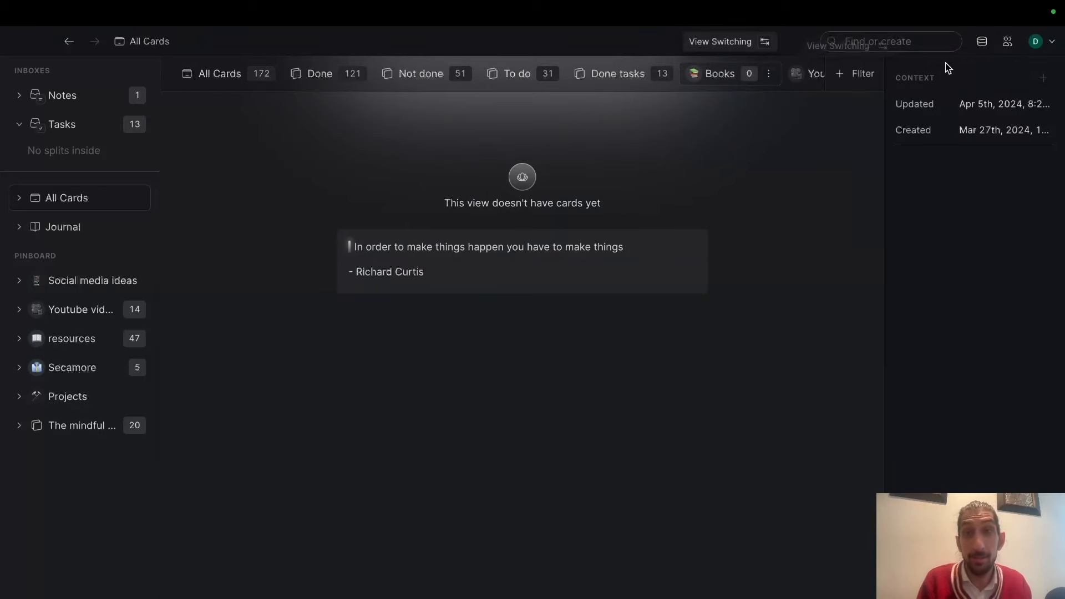
From the Notes inbox, reach Settings > Kindle to review the three synced books and their highlight counts
click(1008, 41)
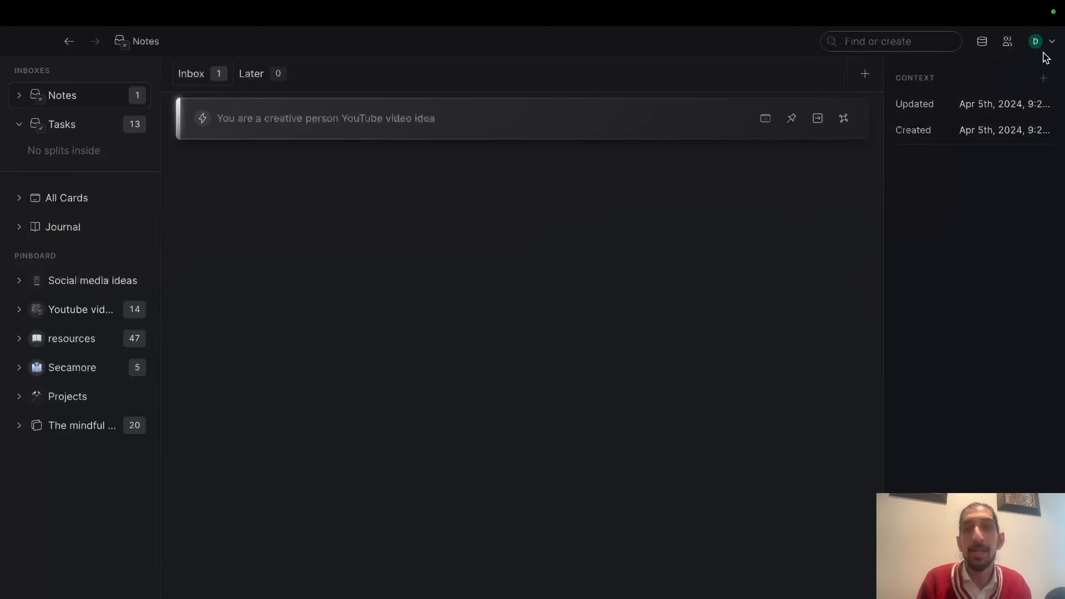
click(1036, 41)
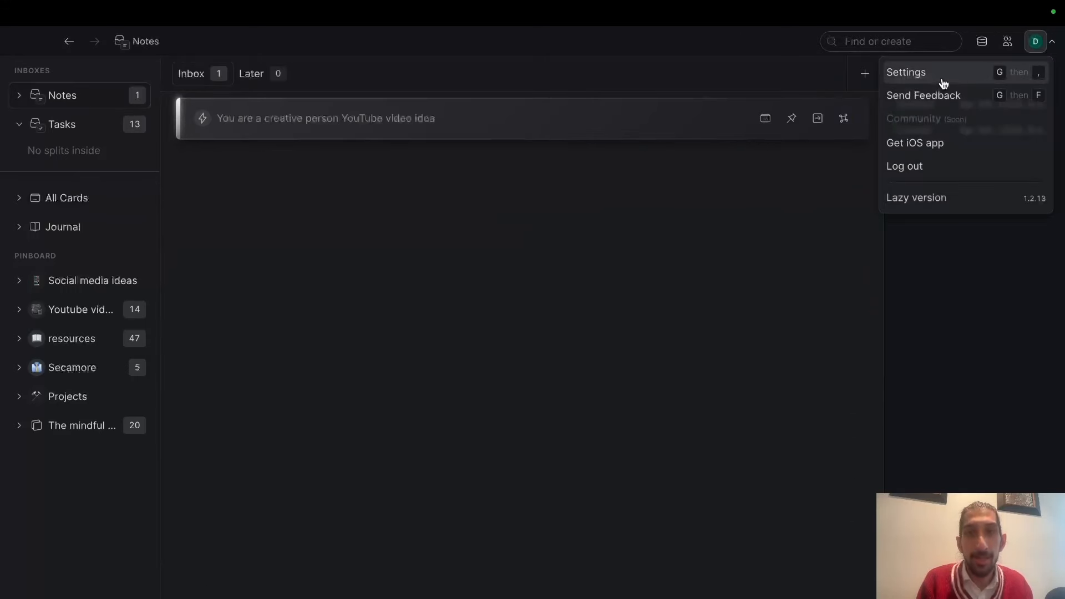
click(907, 72)
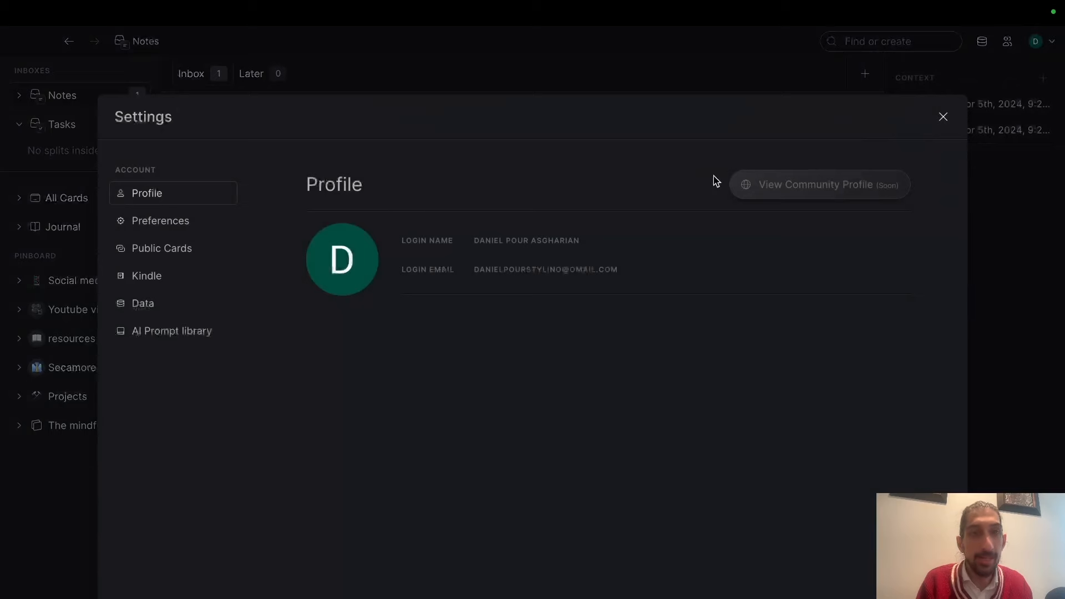
click(146, 275)
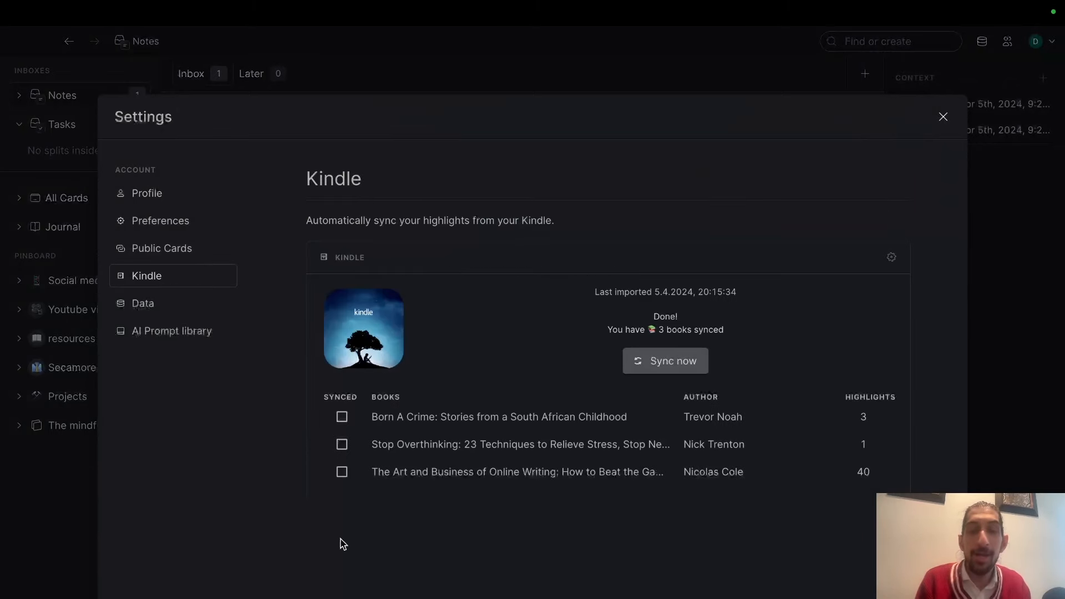
mouse_move(556, 285)
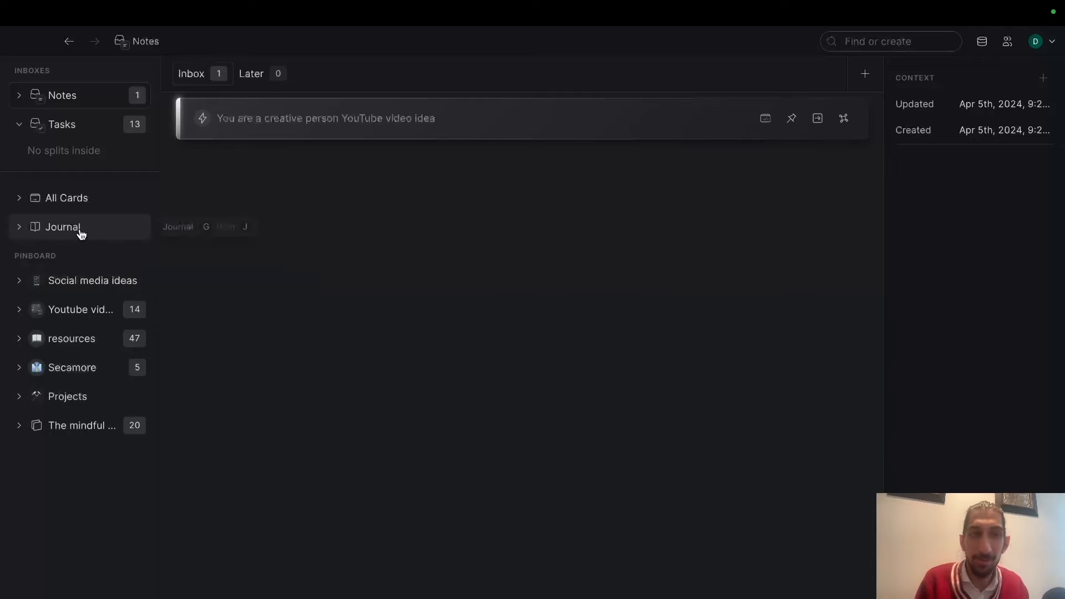
Go to the Journal and place the cursor in today's empty April 6th, 2024 entry
click(62, 227)
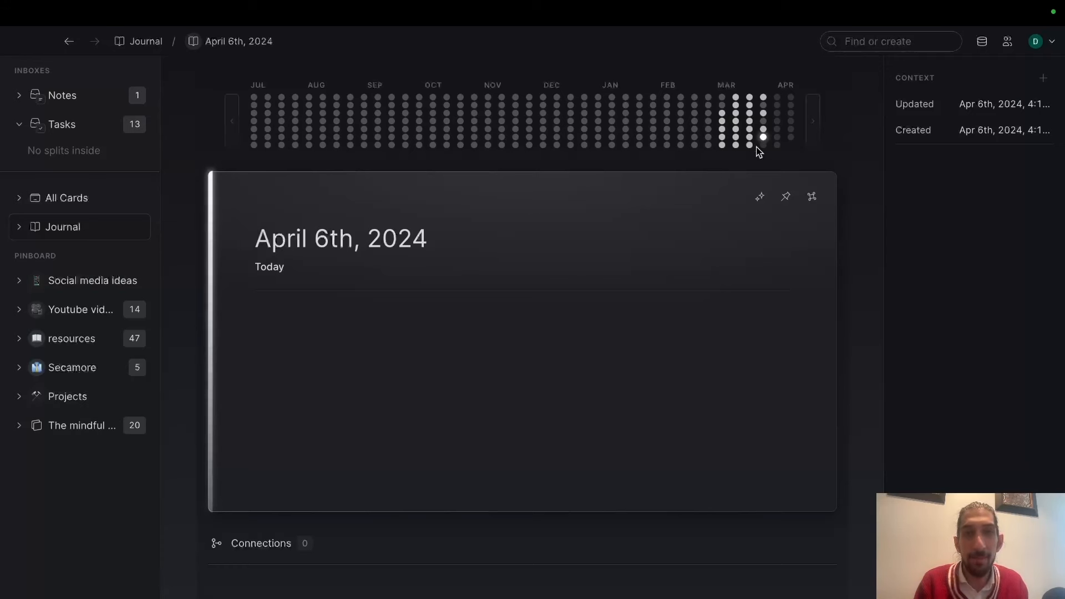
click(749, 143)
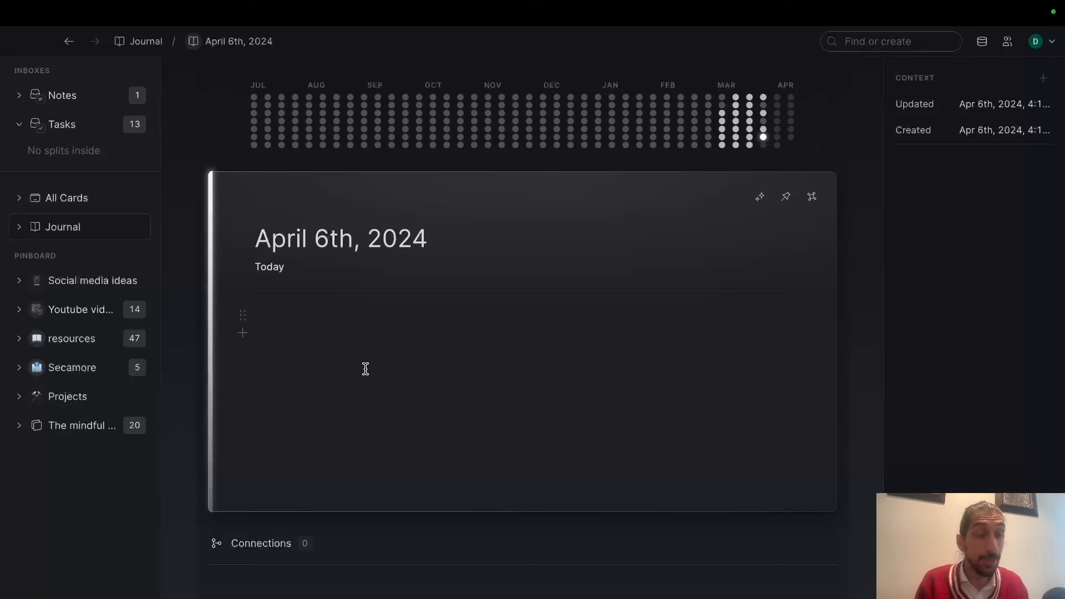
mouse_move(66, 198)
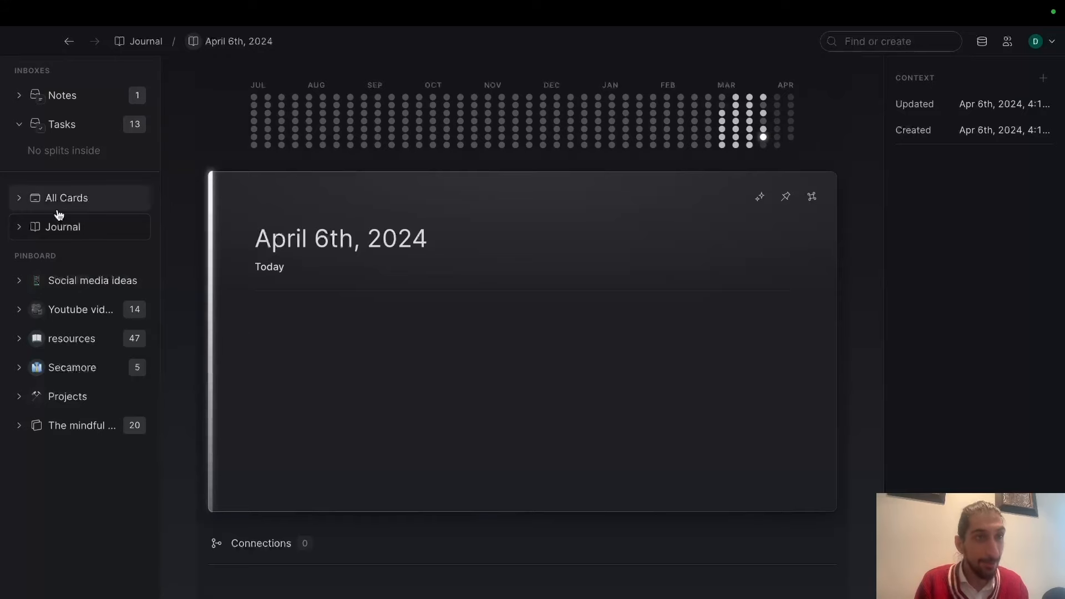
From All Cards, edit the YouTube video idea card's title and make it a task, emptying the Notes inbox
click(65, 197)
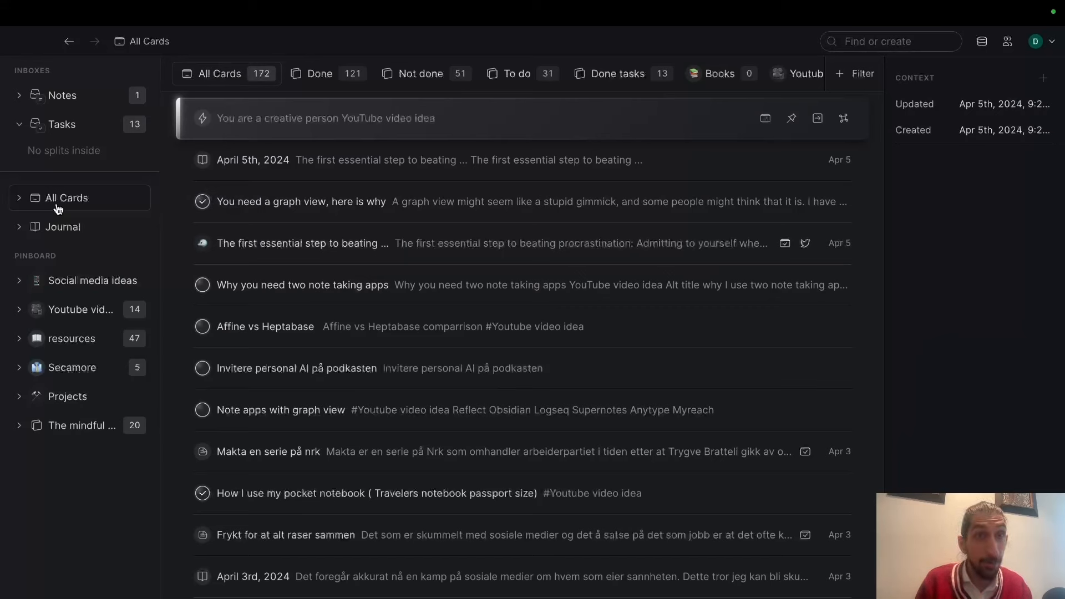
click(63, 95)
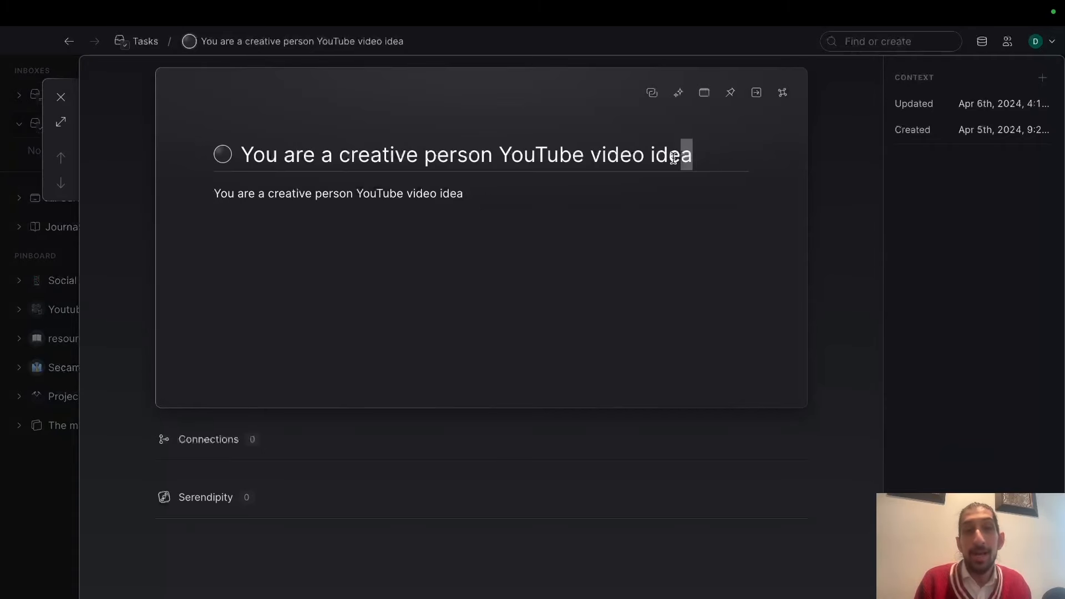
drag(497, 156, 691, 155)
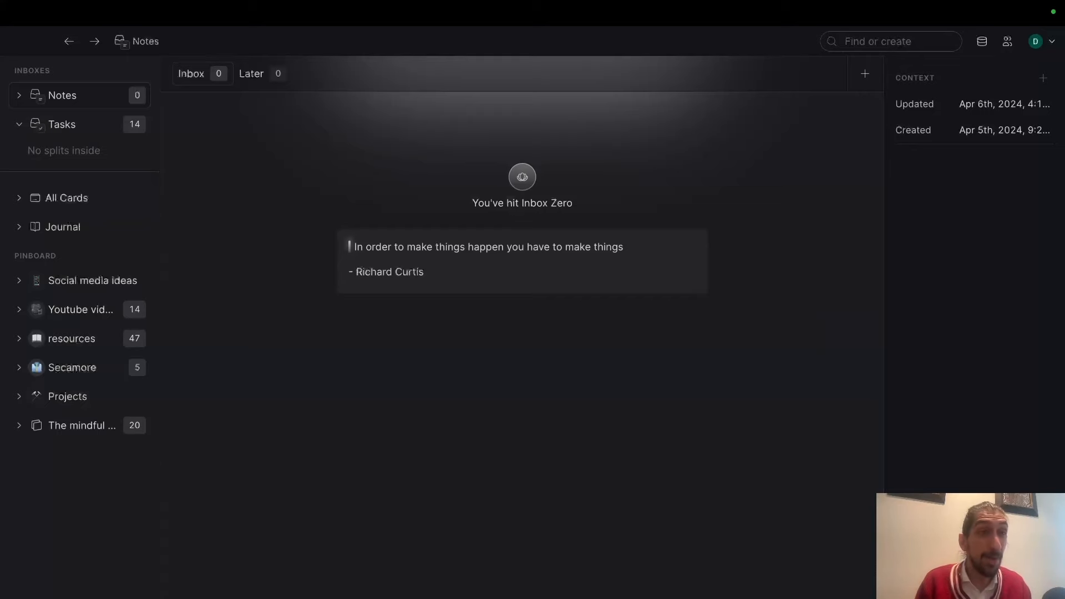
Replace words in the 'You are a creative person' task body with the #Youtube video idea tag, then confirm in All Cards
click(65, 197)
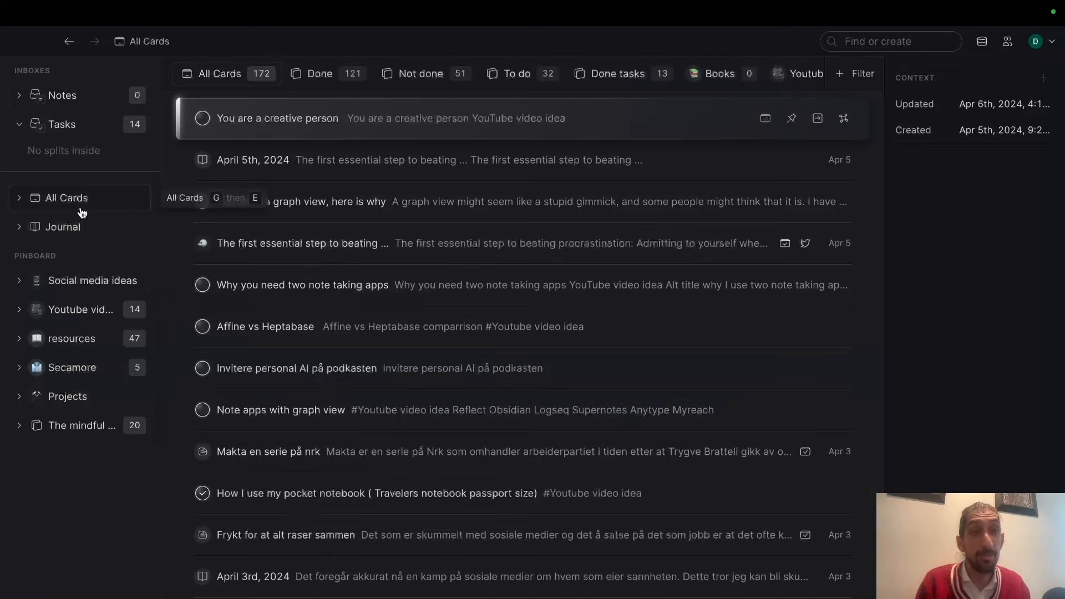
click(277, 119)
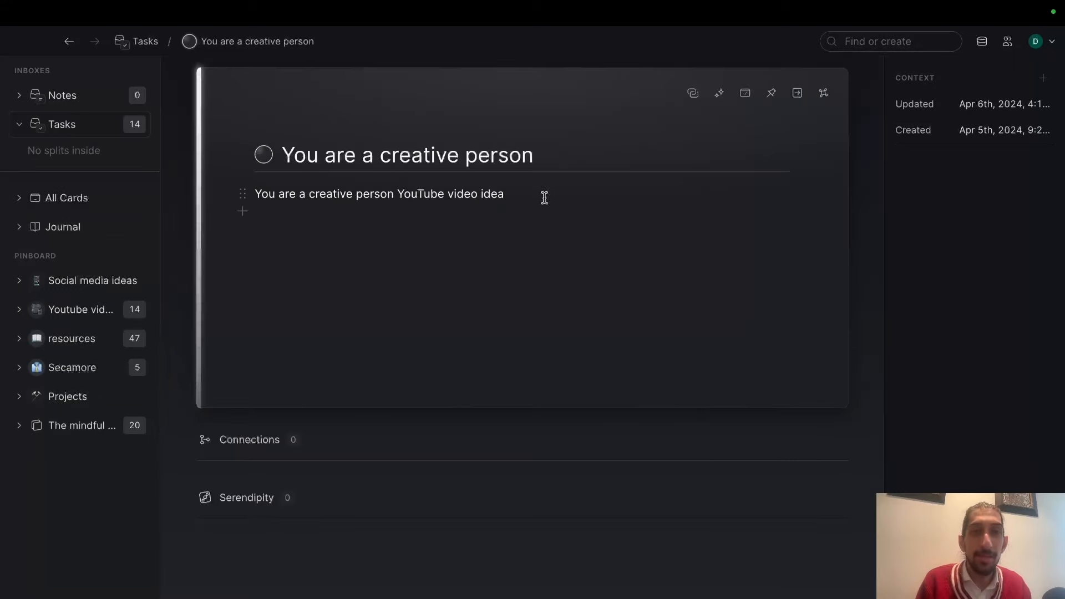
double_click(420, 193)
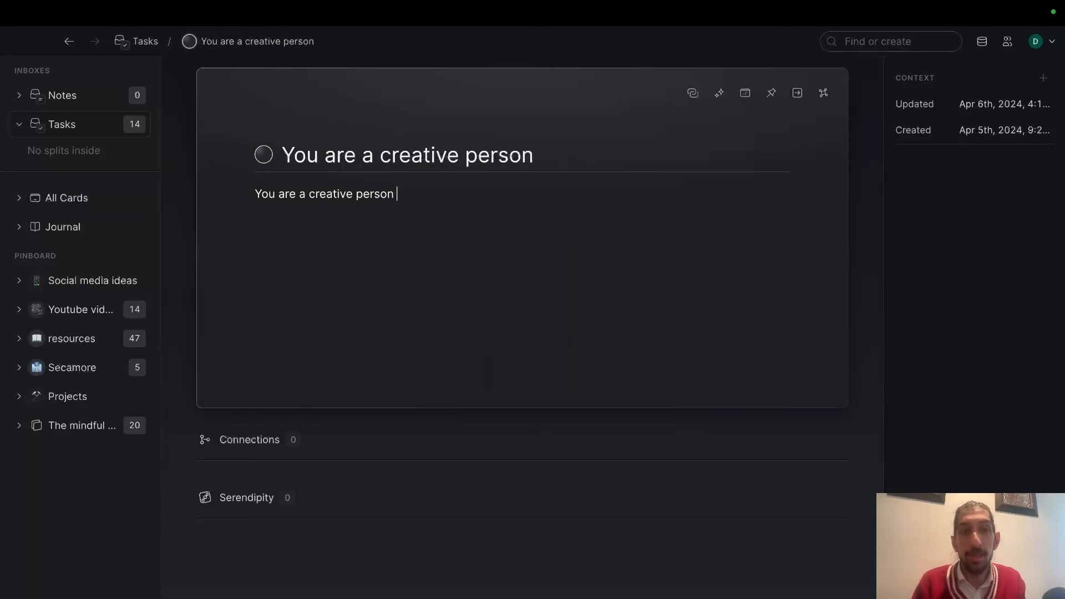
text(#res)
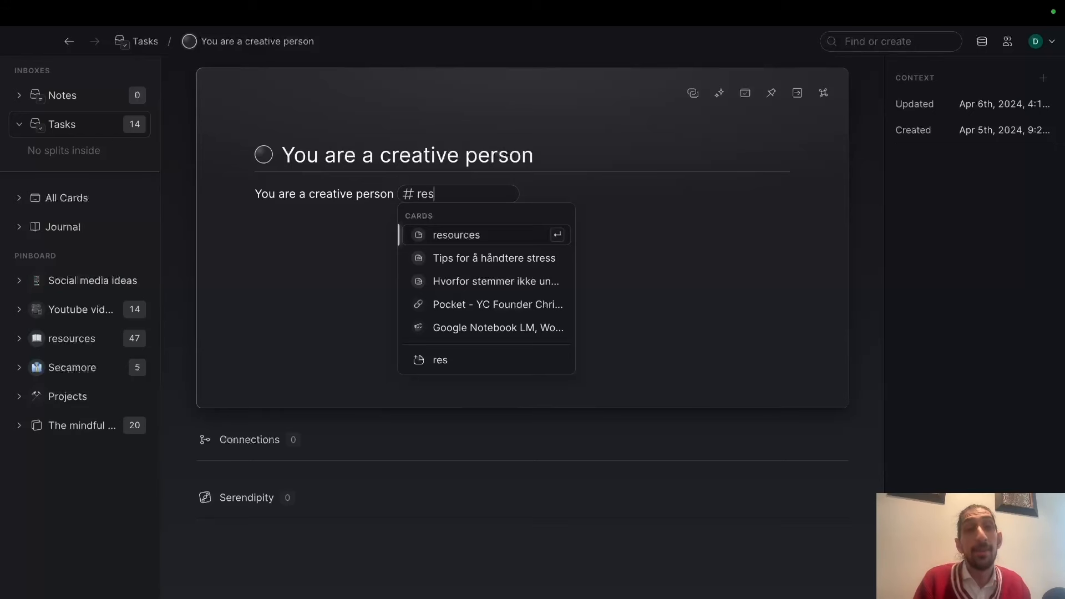
text(you)
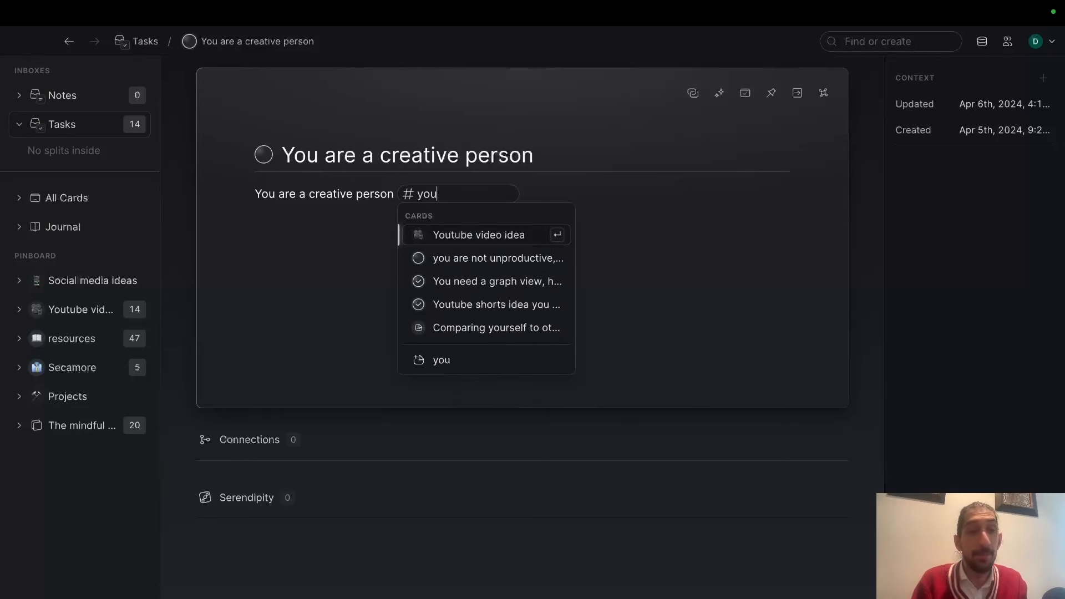
click(478, 234)
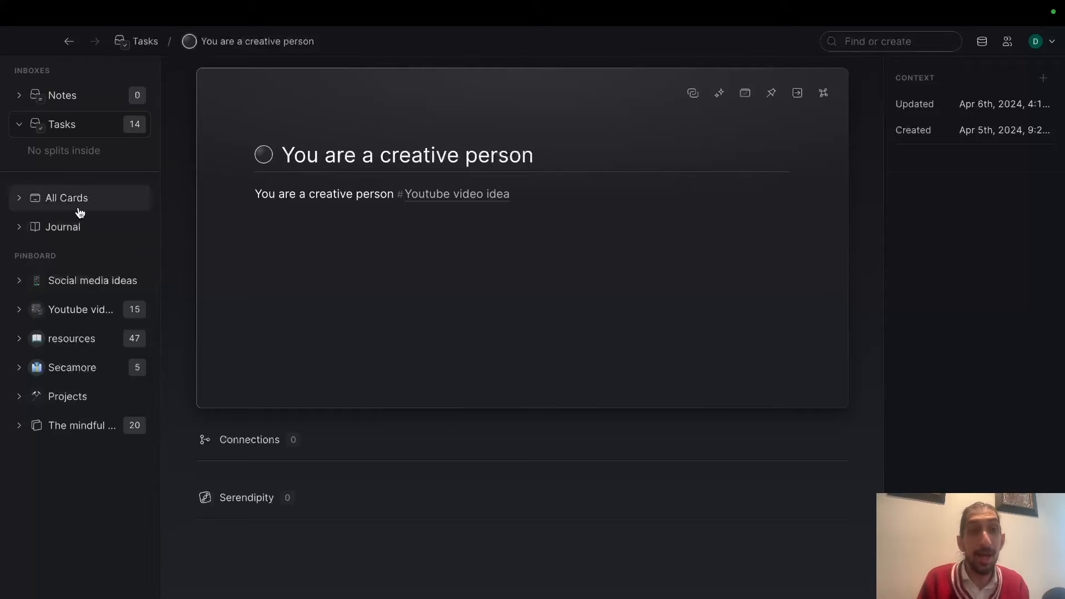
click(66, 198)
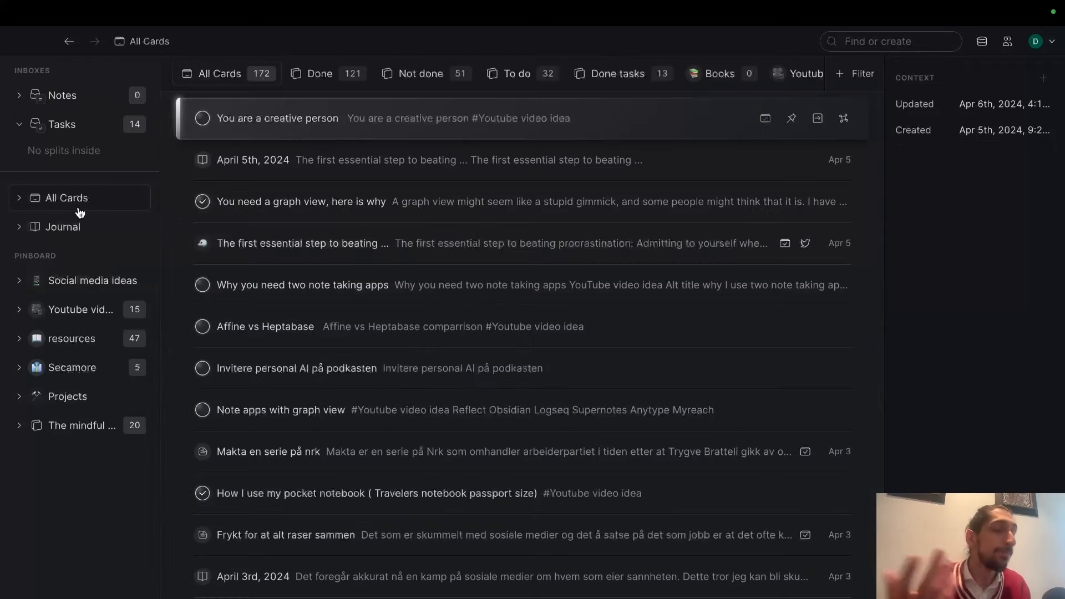